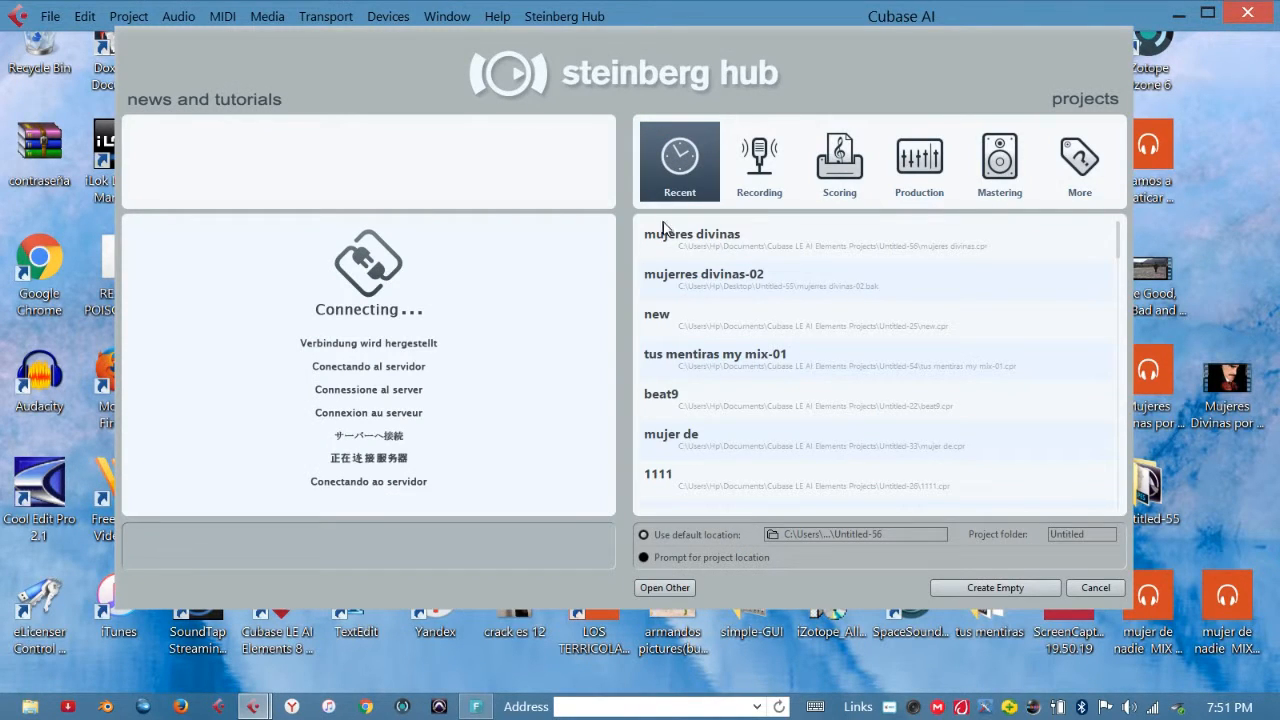
mouse_move(698, 246)
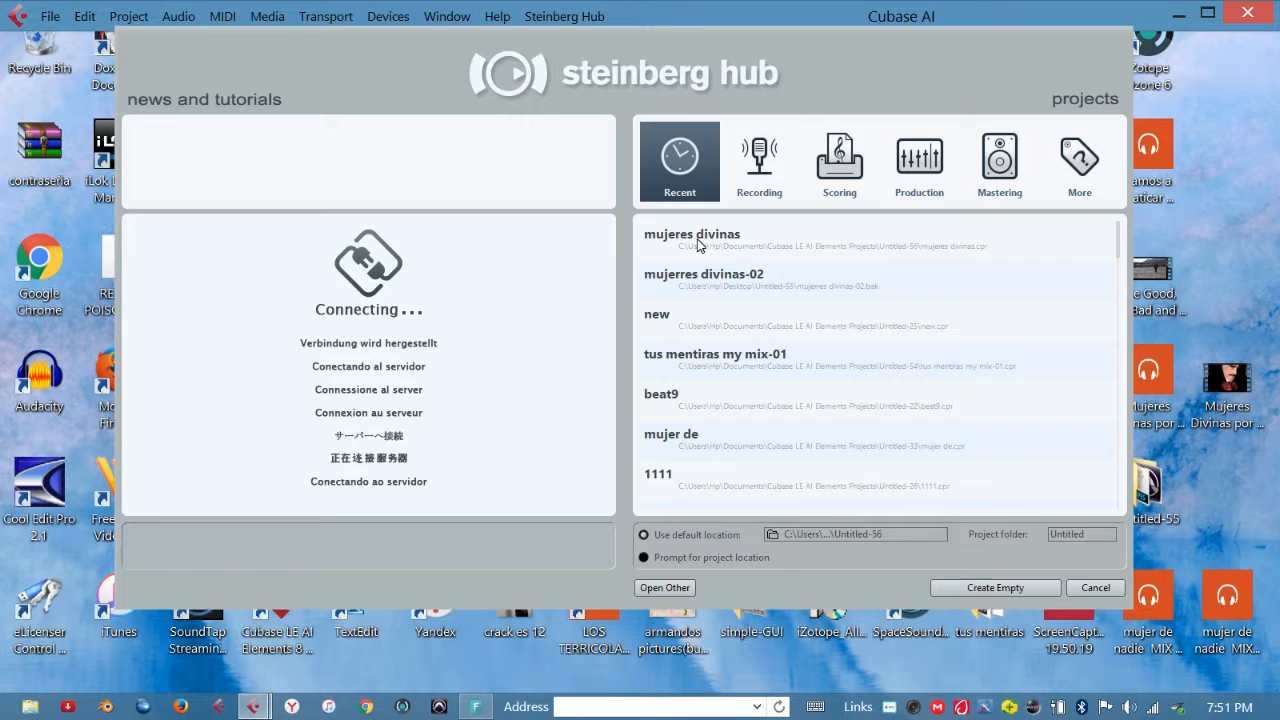
Delete the 'mujeres divinas' entry from the Steinberg Hub Recent list using its context menu
left_click(691, 240)
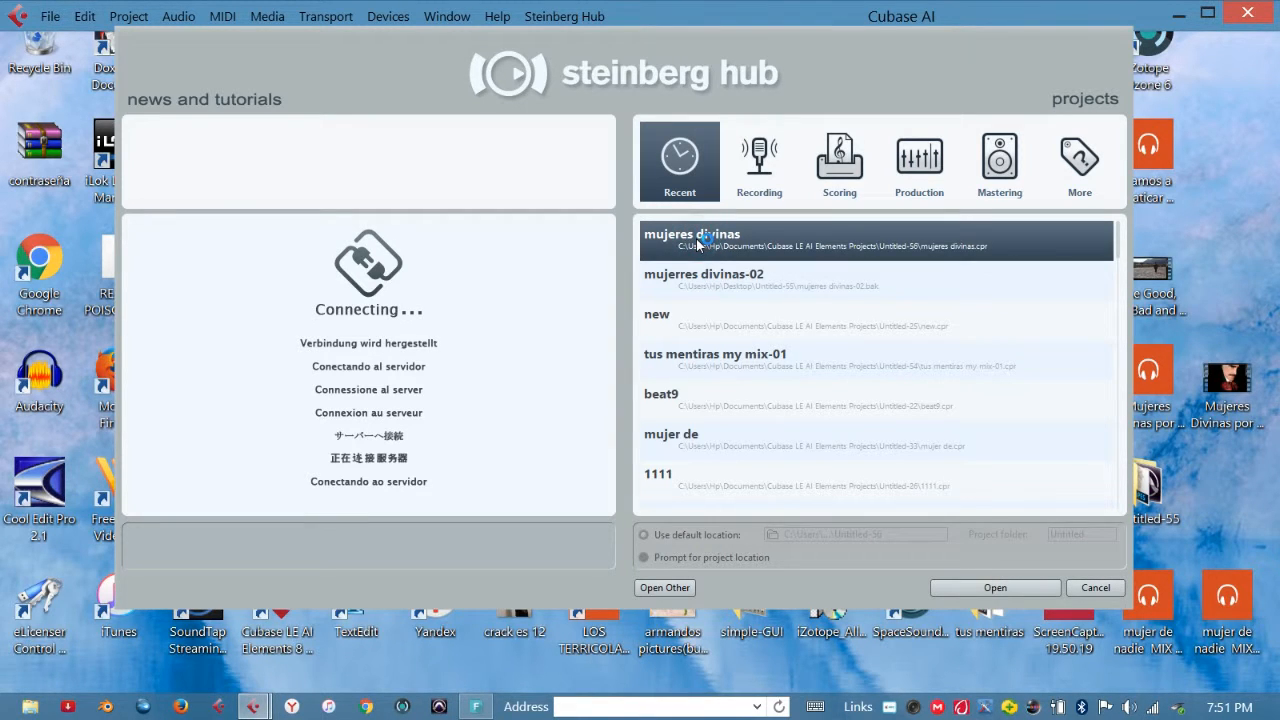
mouse_move(768, 583)
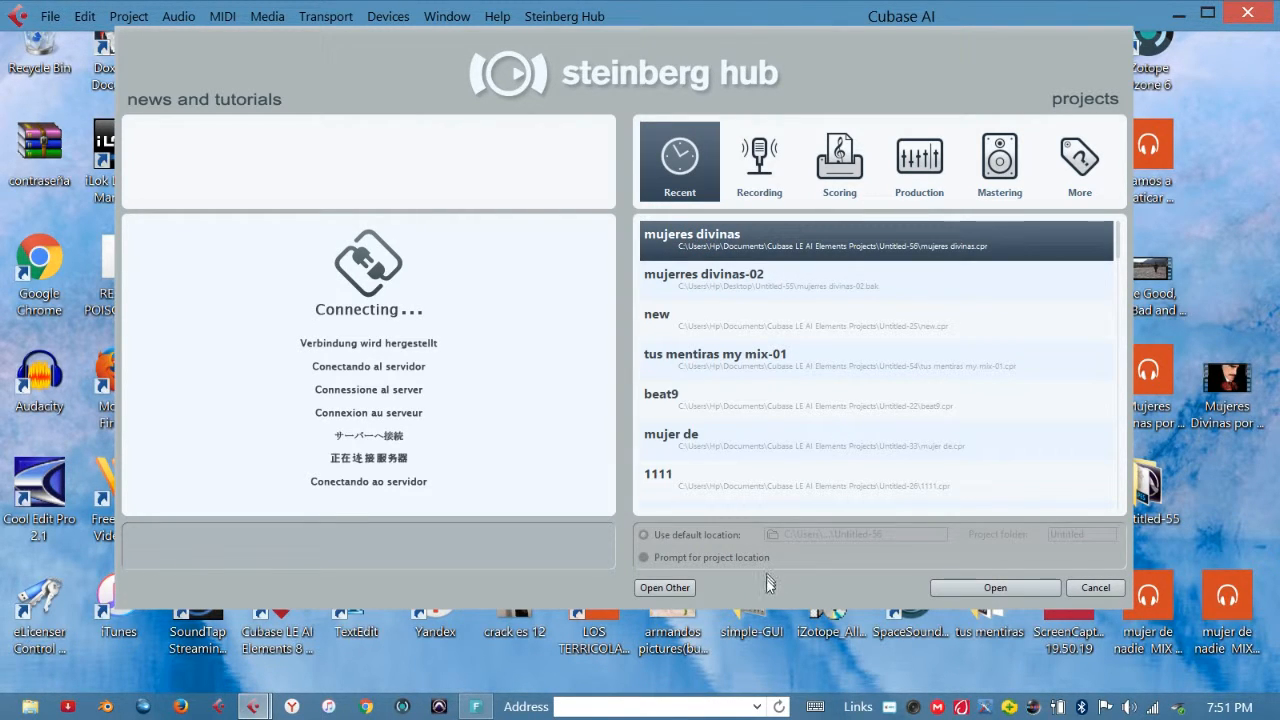
right_click(850, 245)
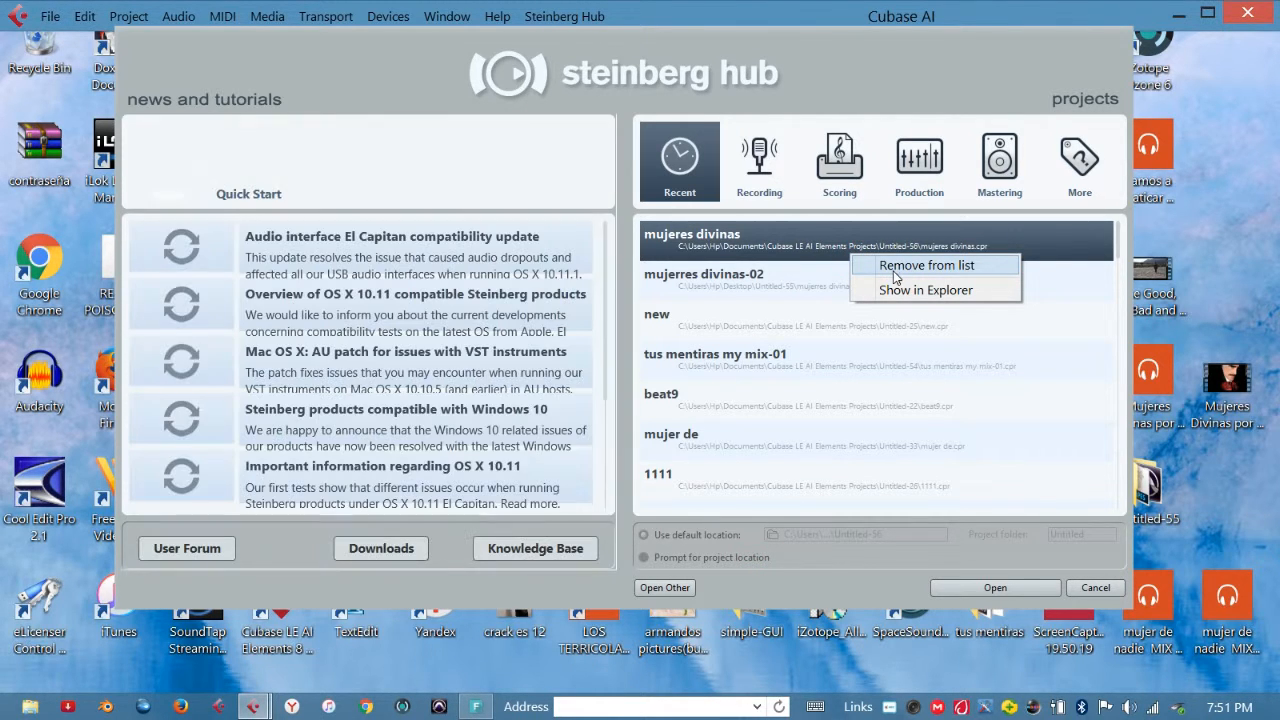
left_click(926, 265)
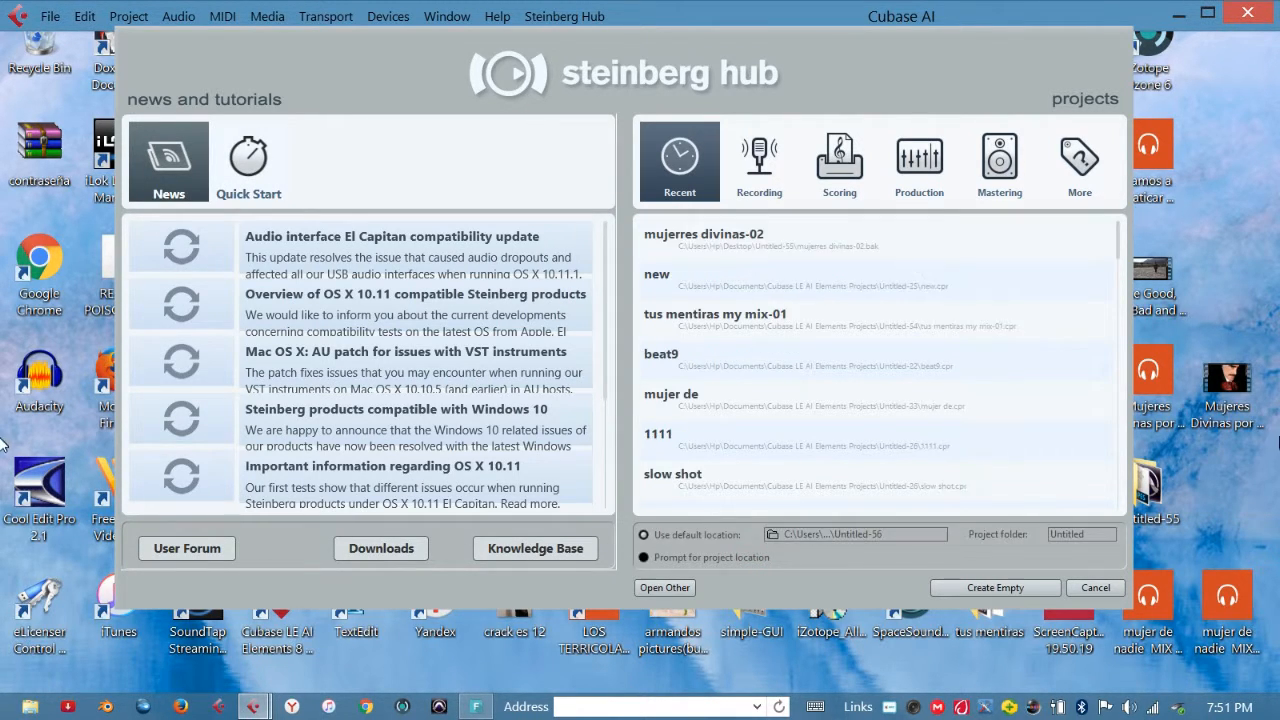
mouse_move(994, 587)
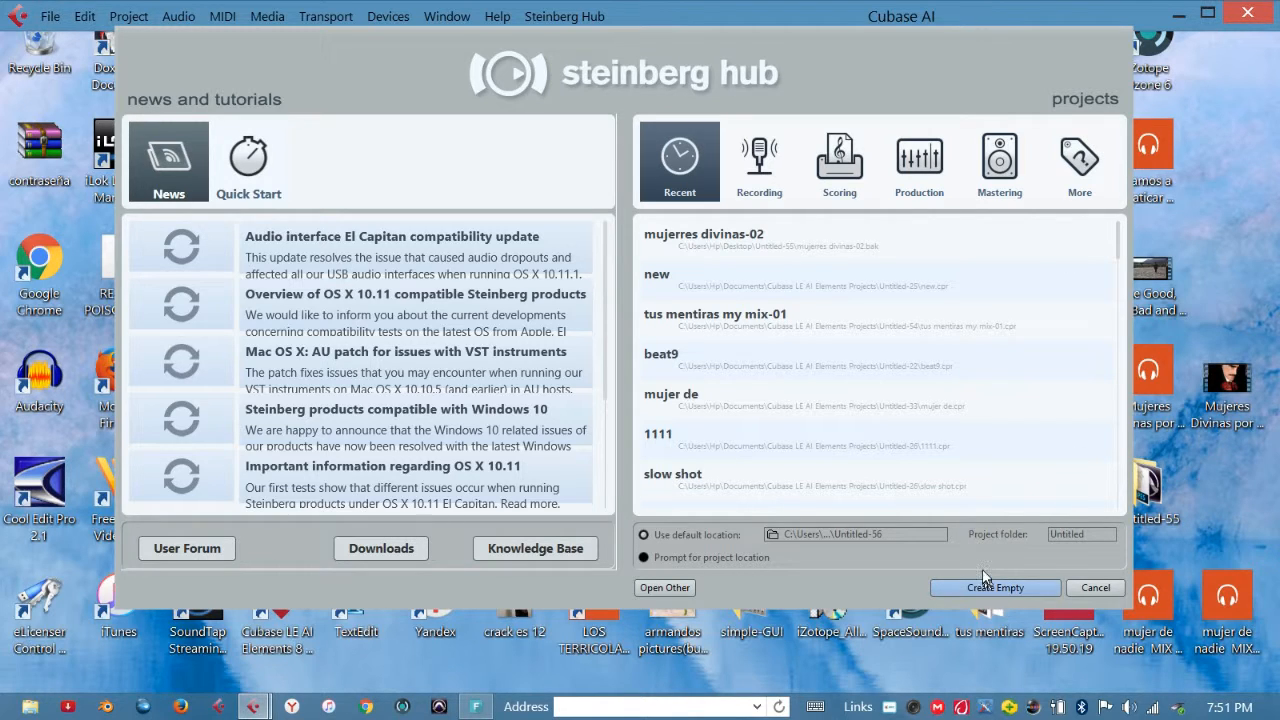
Create an empty project, close the upgrade popup, and bring up File > Open
left_click(994, 587)
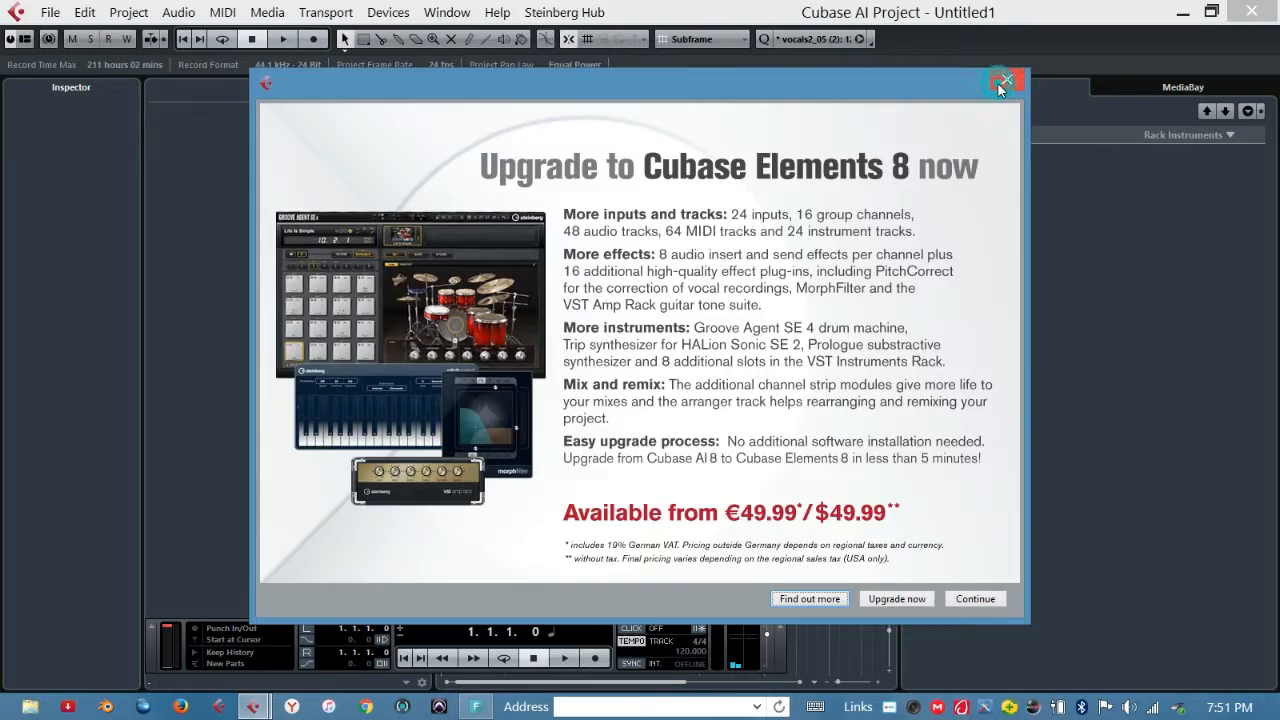
left_click(49, 12)
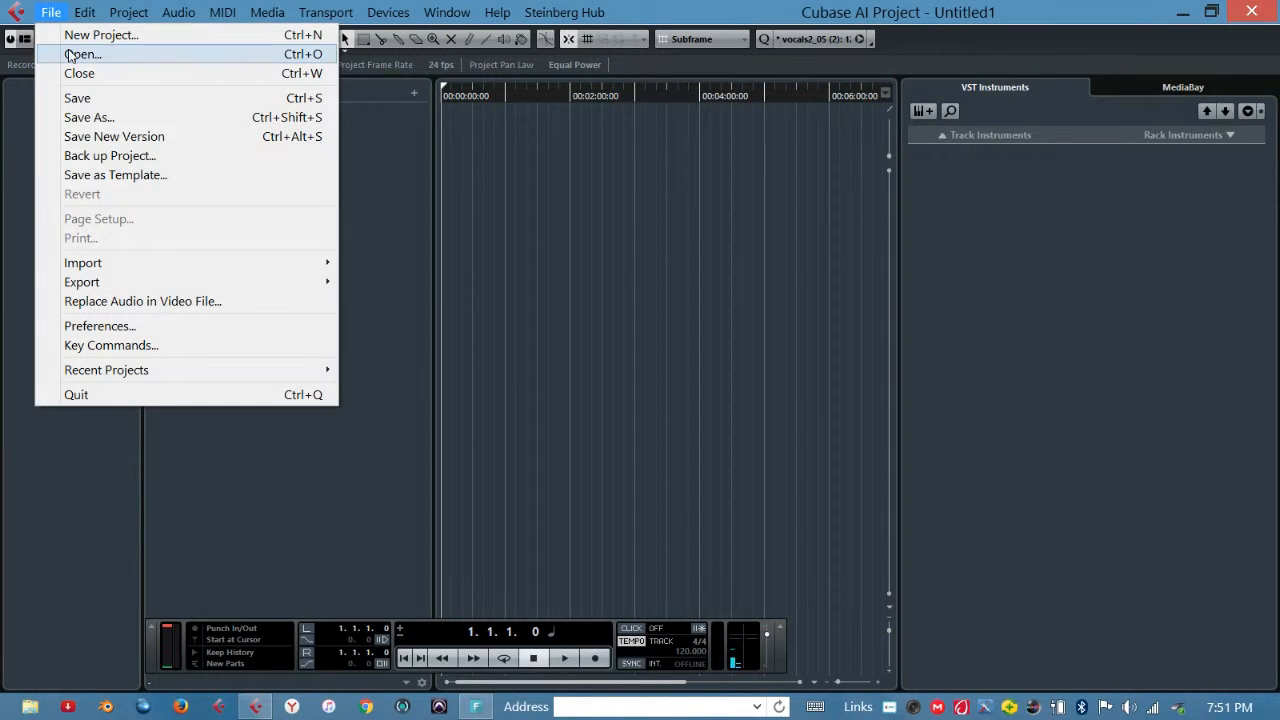
left_click(82, 54)
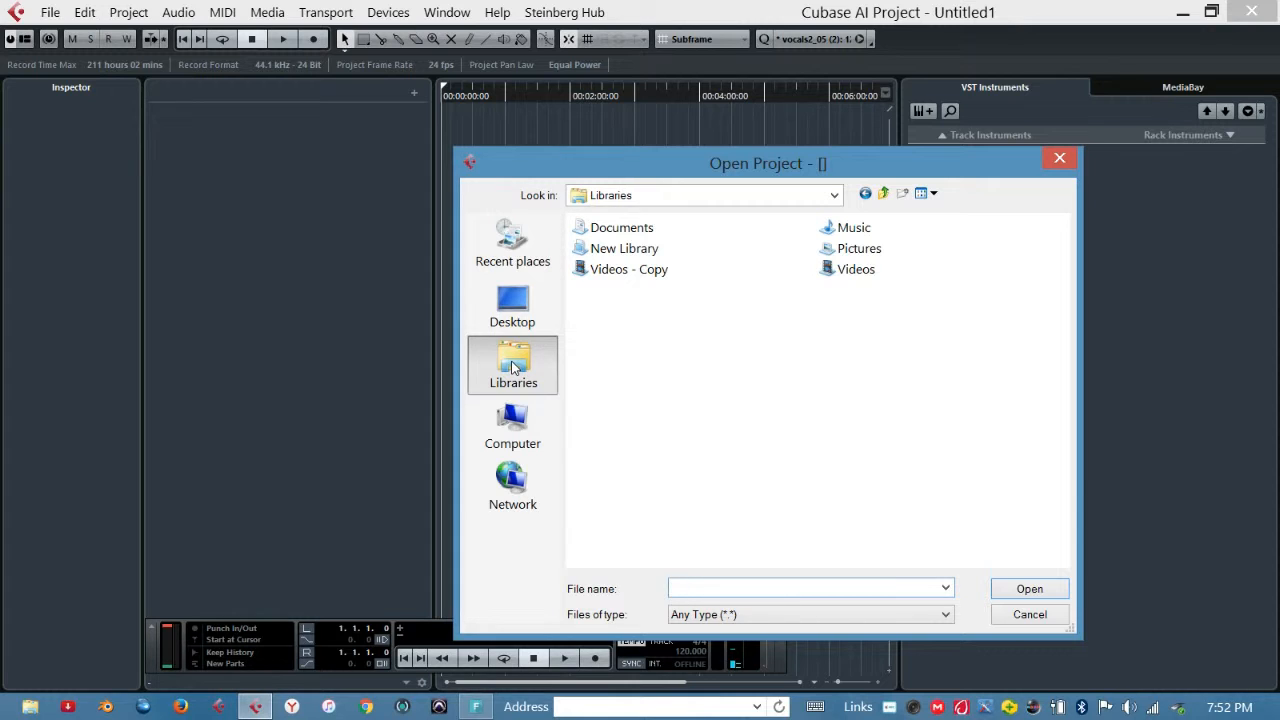
Browse C:\Users\Hp\My Documents into the Cubase LE AI Elements Projects folder
left_click(512, 425)
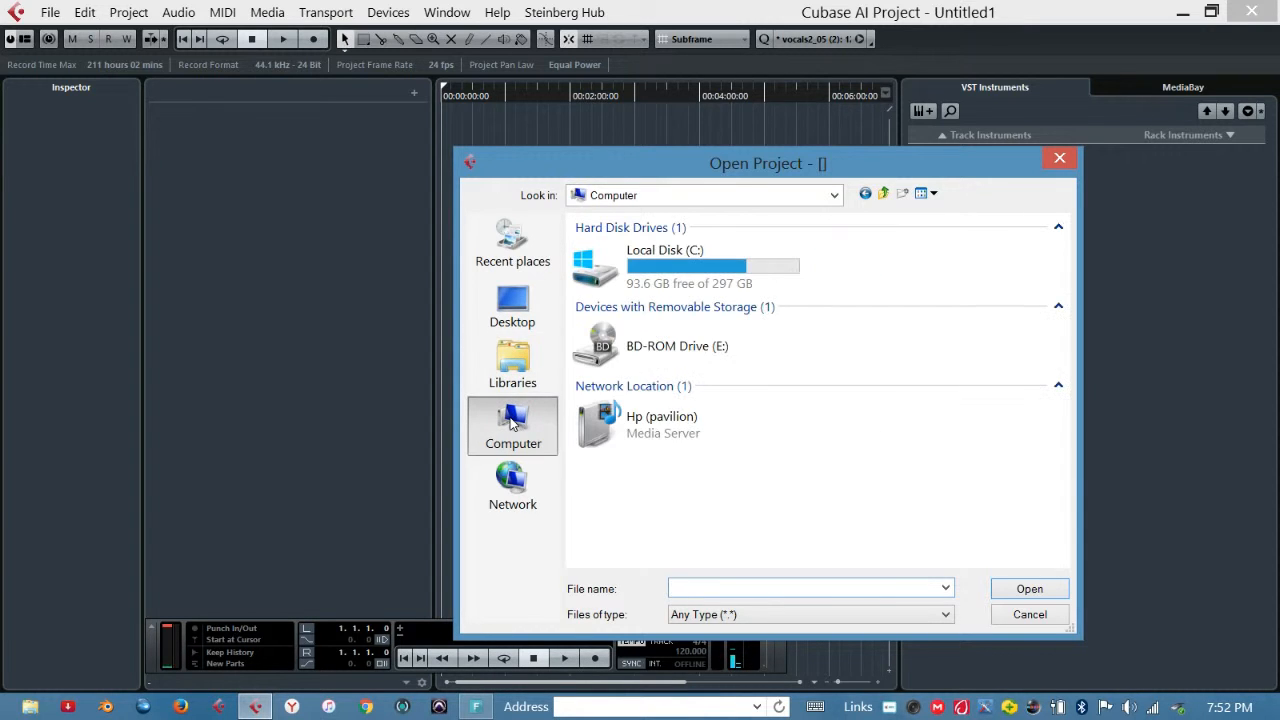
left_click(665, 265)
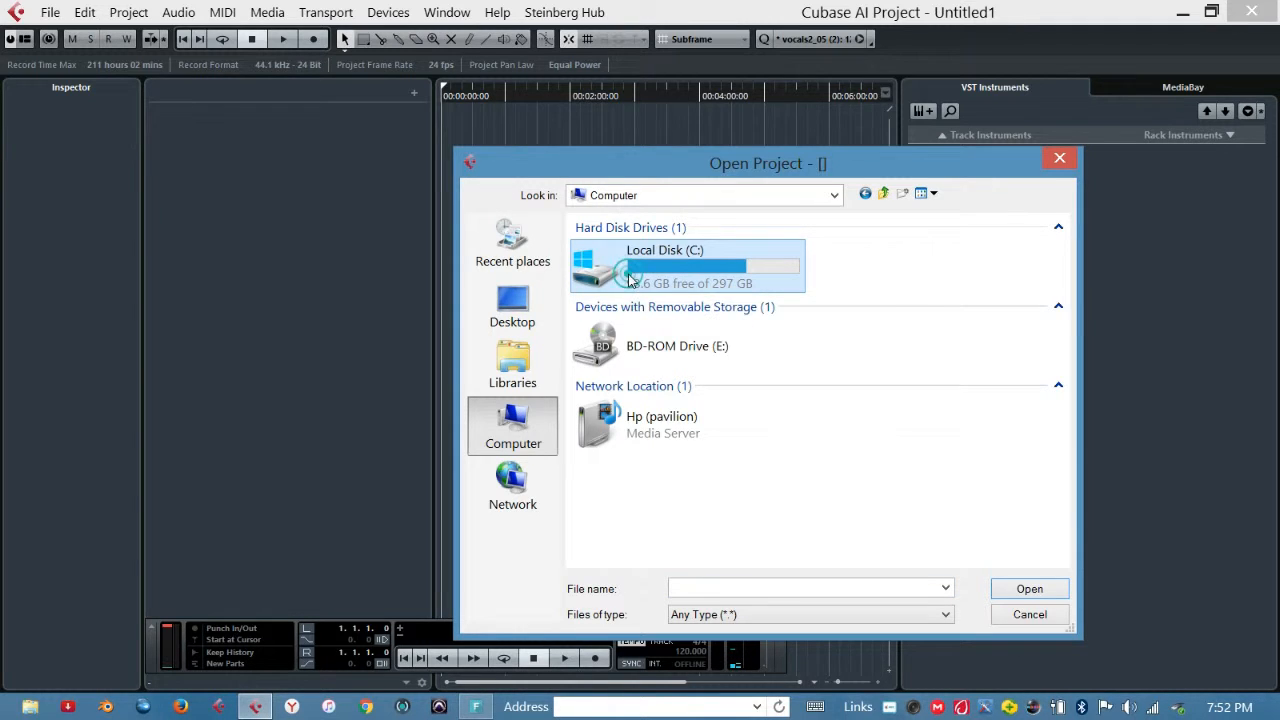
double_click(665, 265)
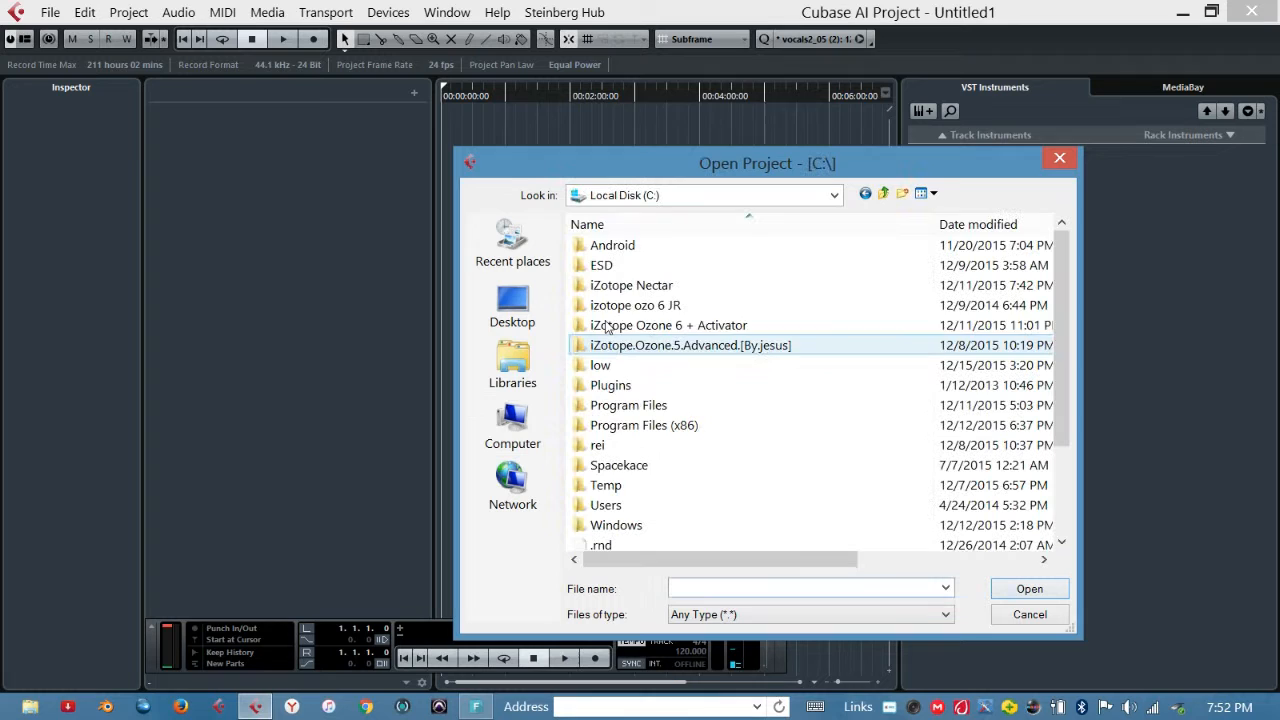
left_click(601, 265)
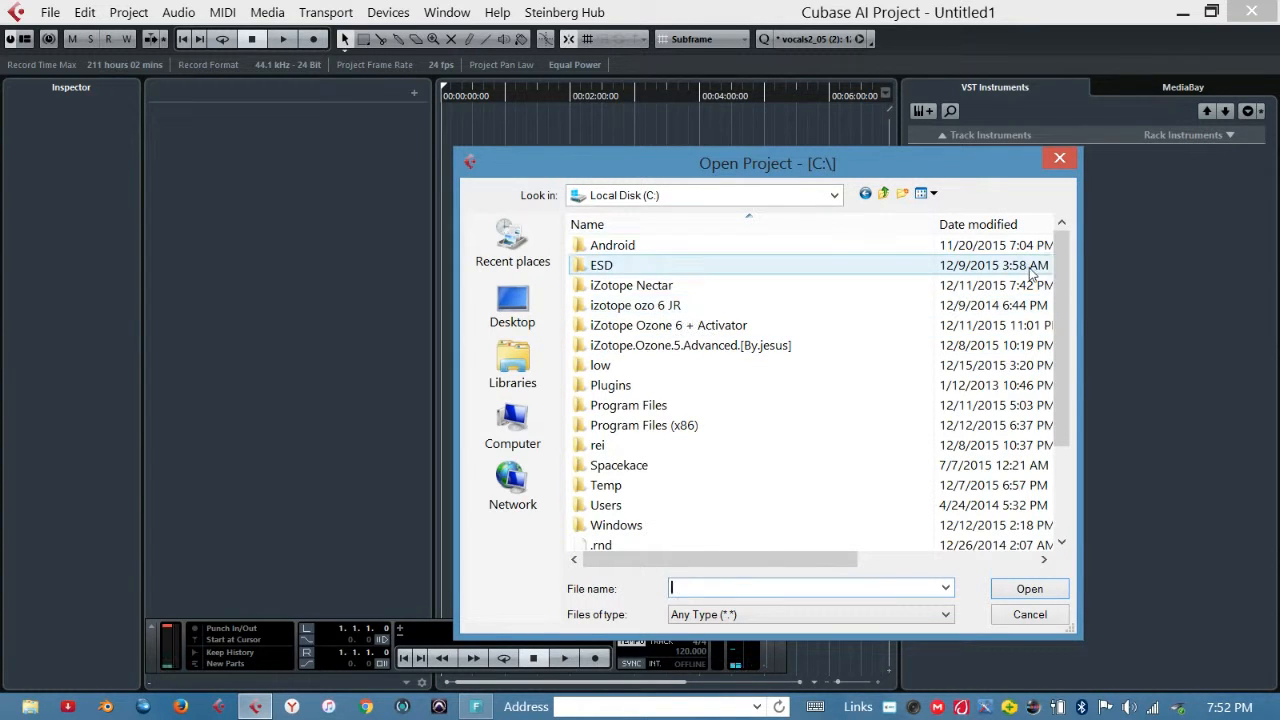
double_click(606, 505)
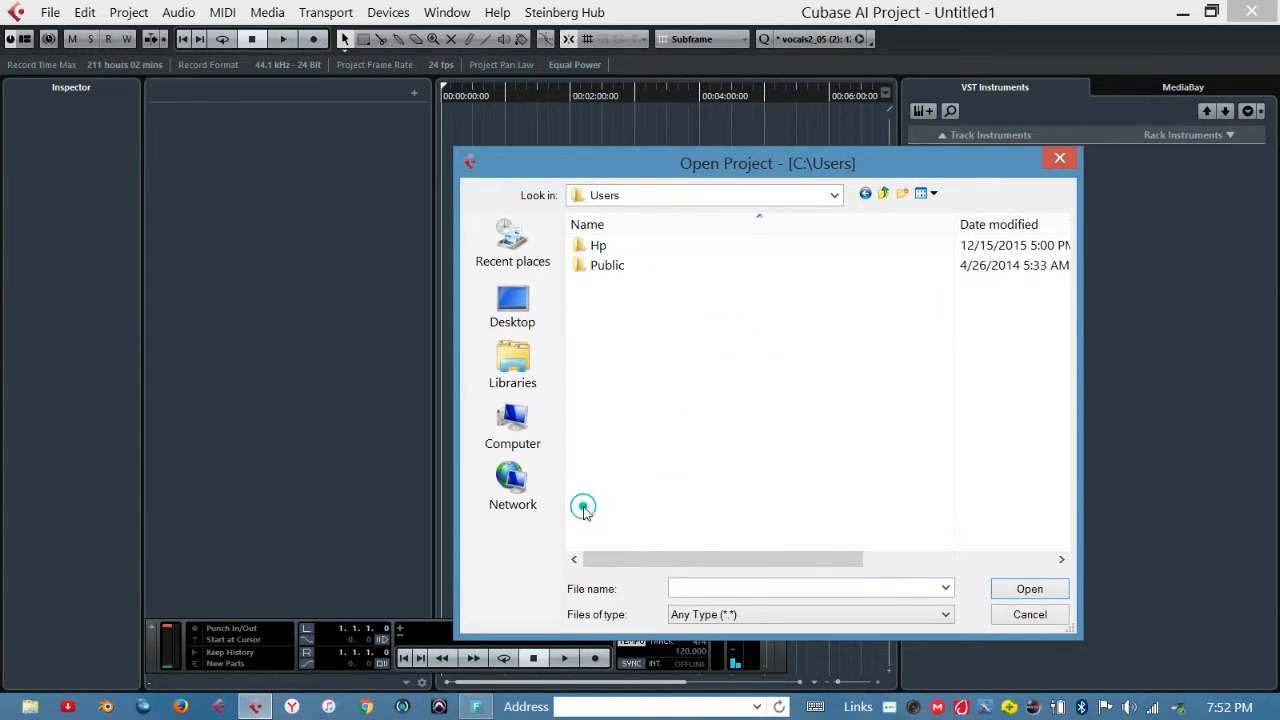
double_click(598, 245)
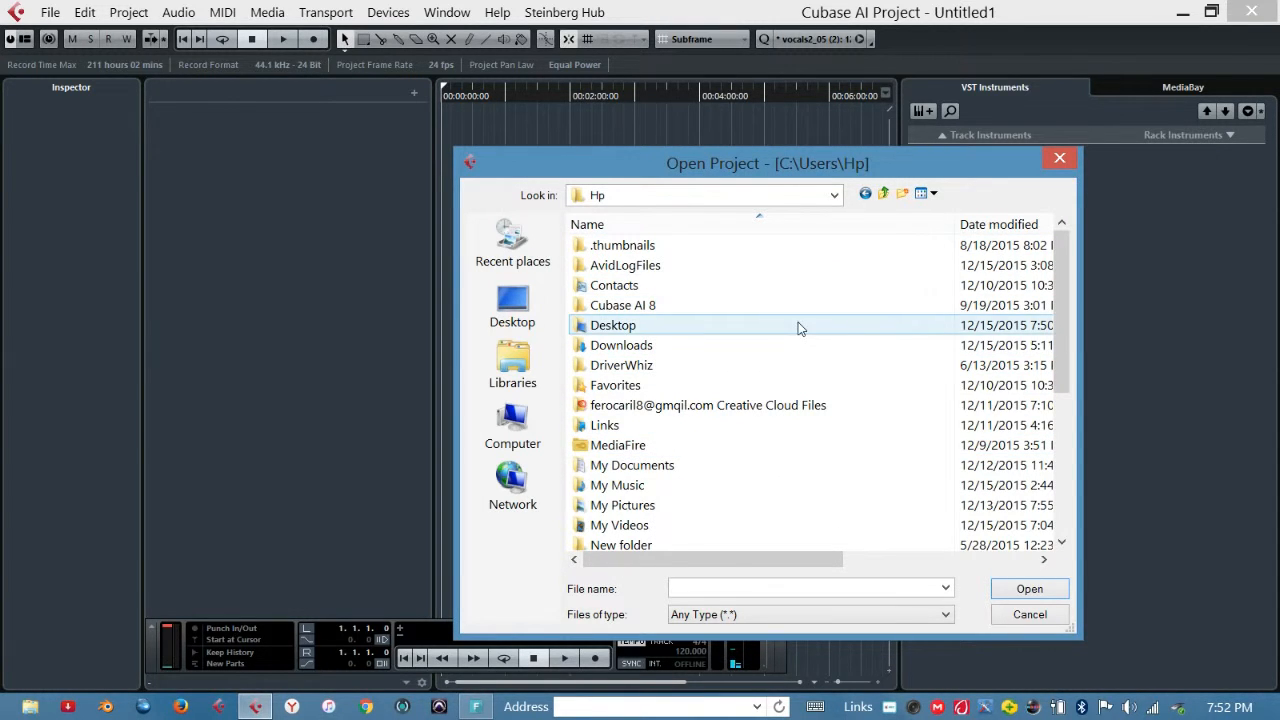
double_click(632, 465)
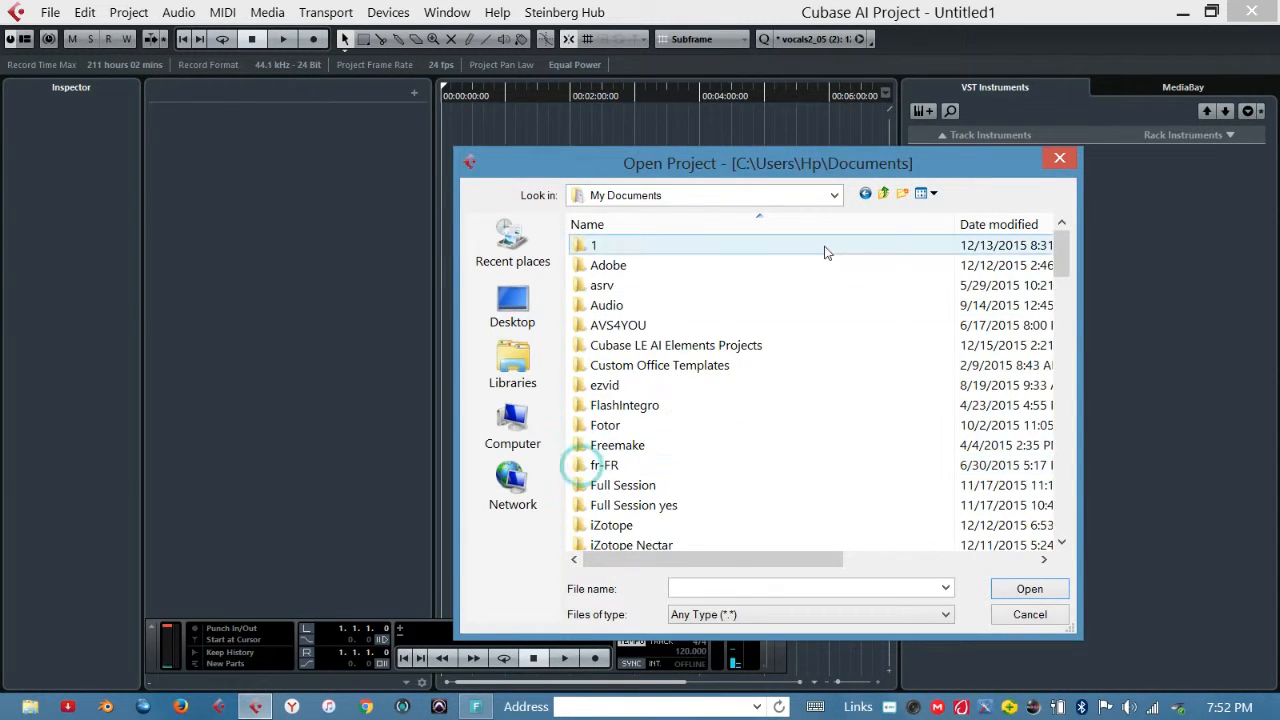
left_click(675, 345)
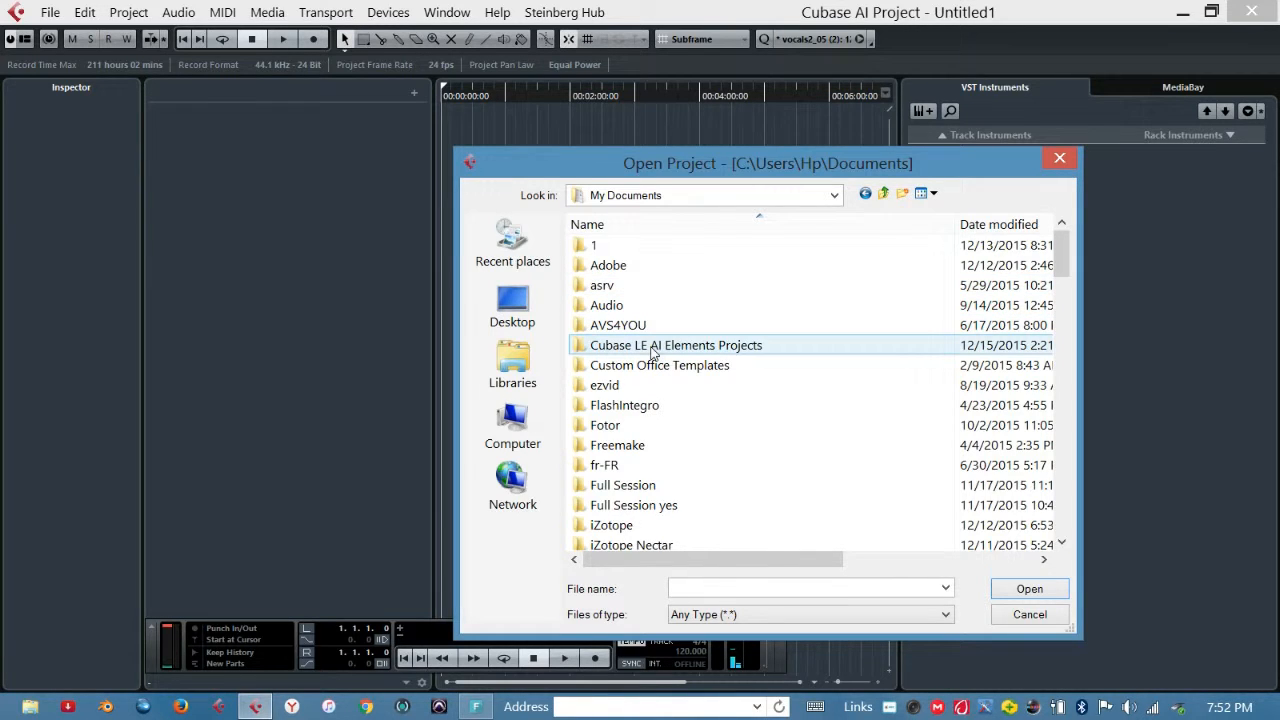
mouse_move(676, 345)
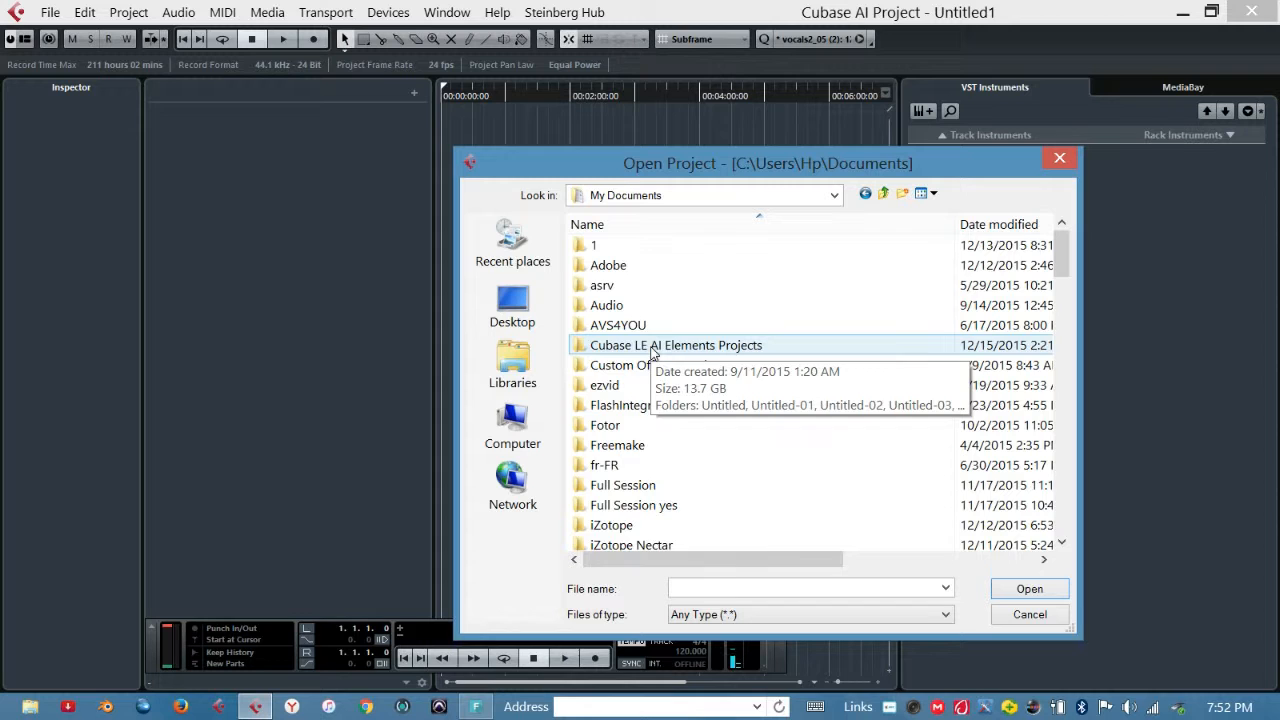
double_click(676, 345)
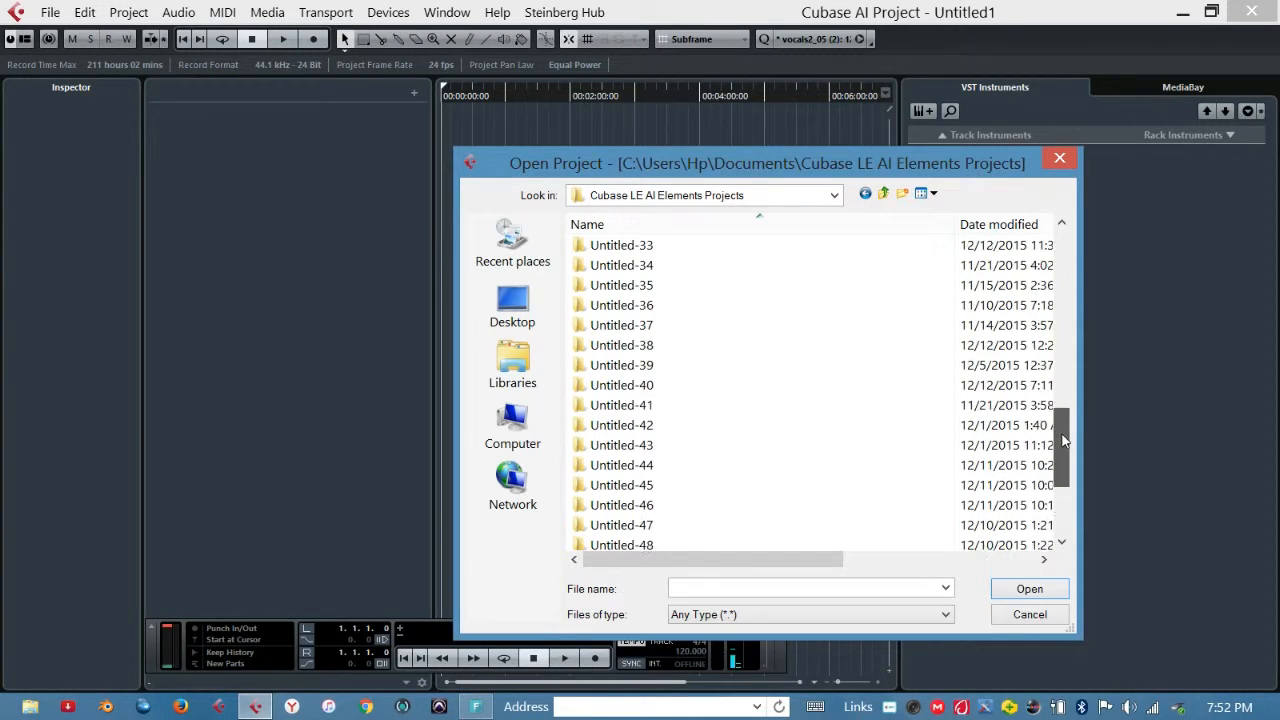
Open the project saved in the Untitled-49 folder
scroll("down", 3)
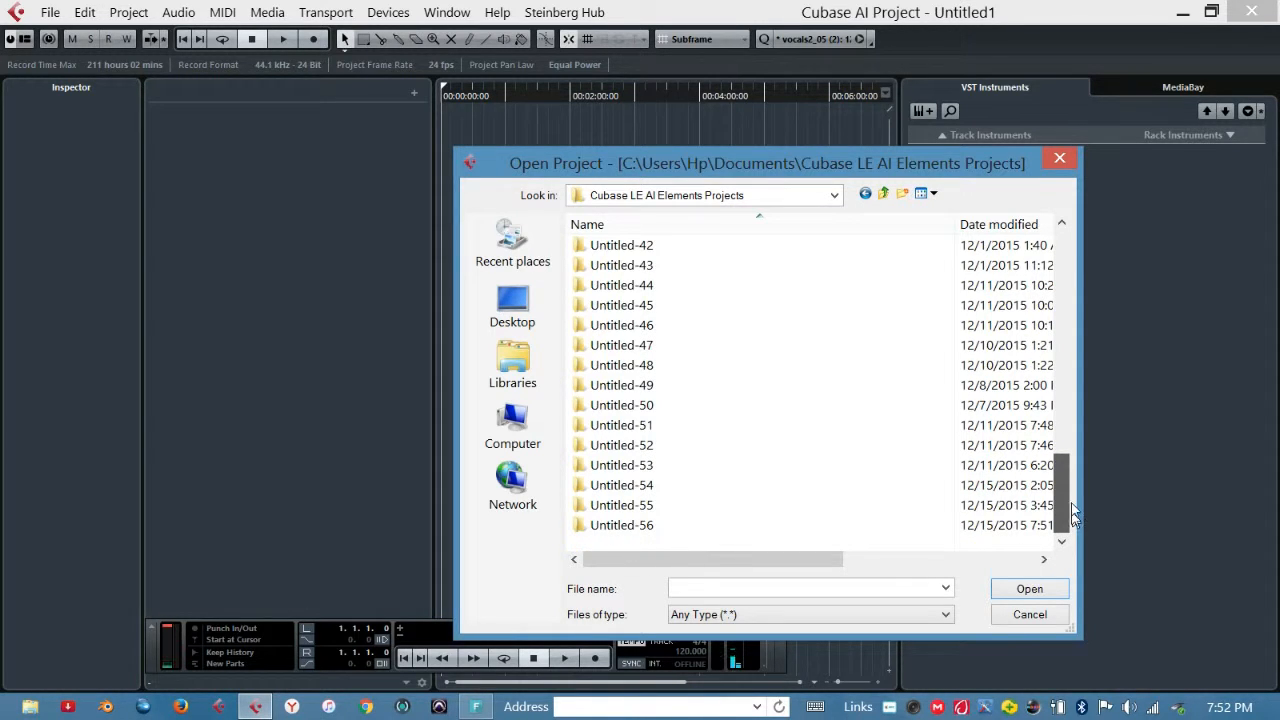
scroll("up", 3)
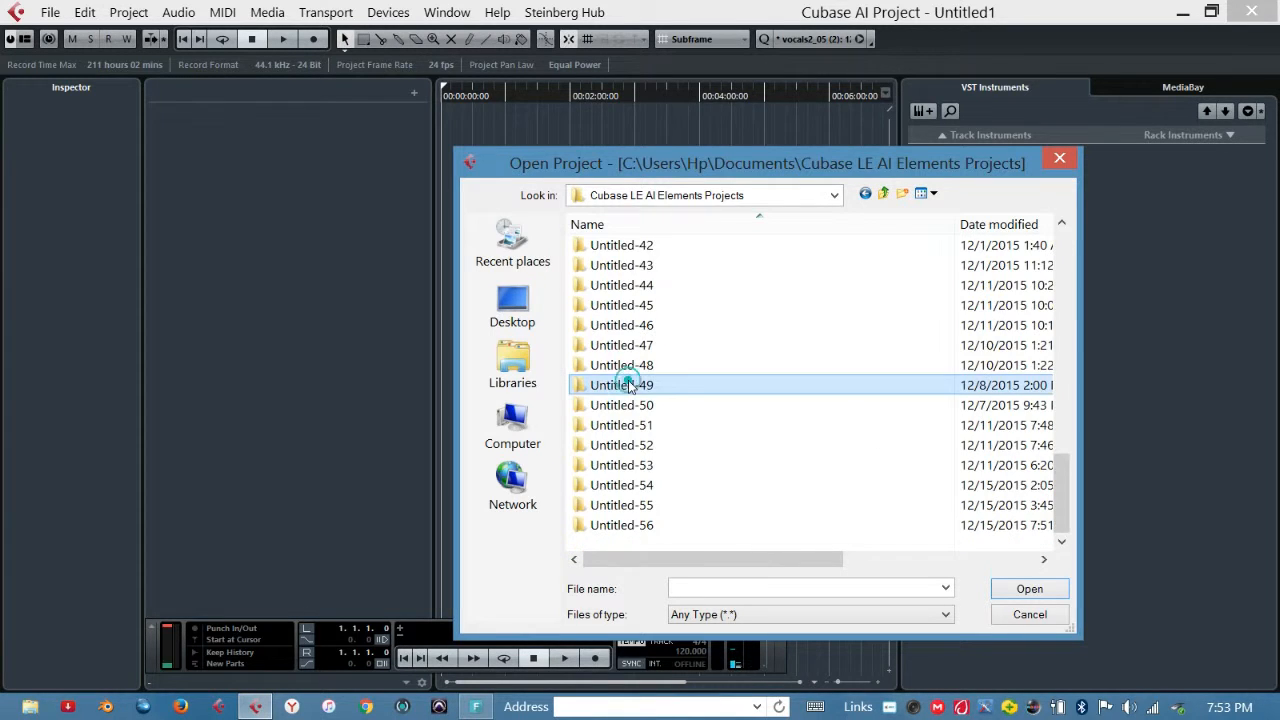
double_click(621, 385)
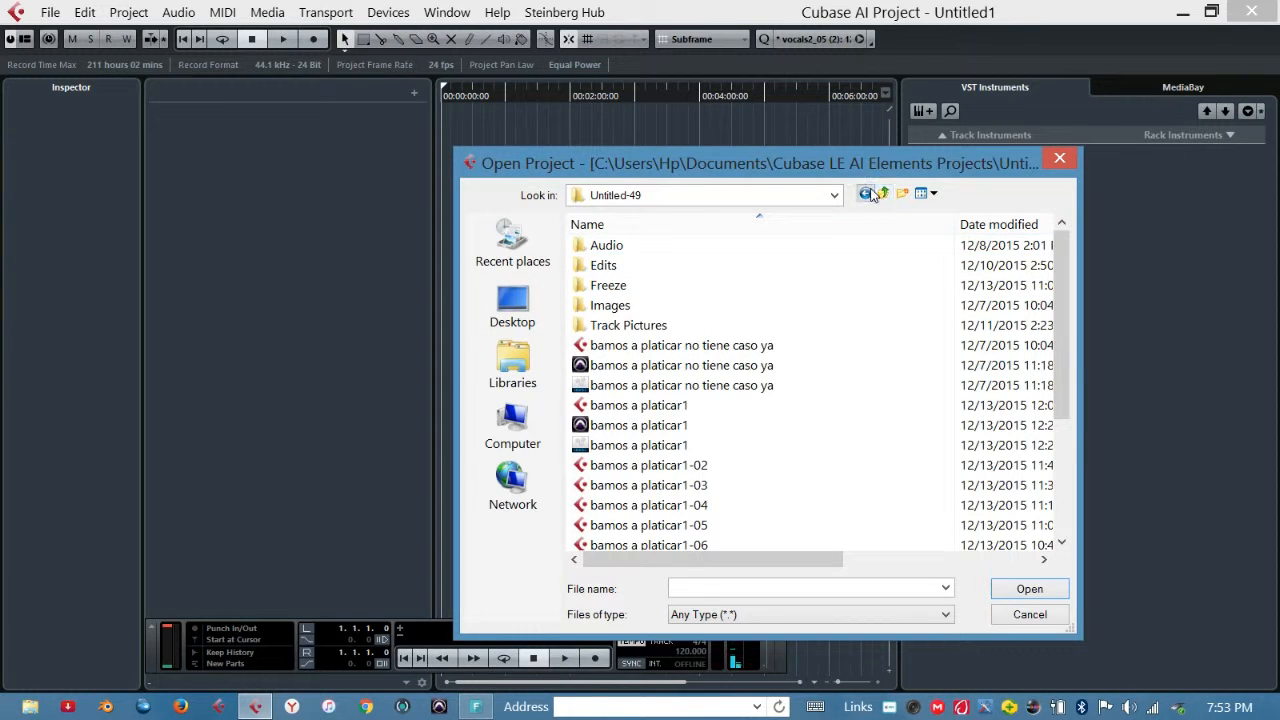
left_click(865, 193)
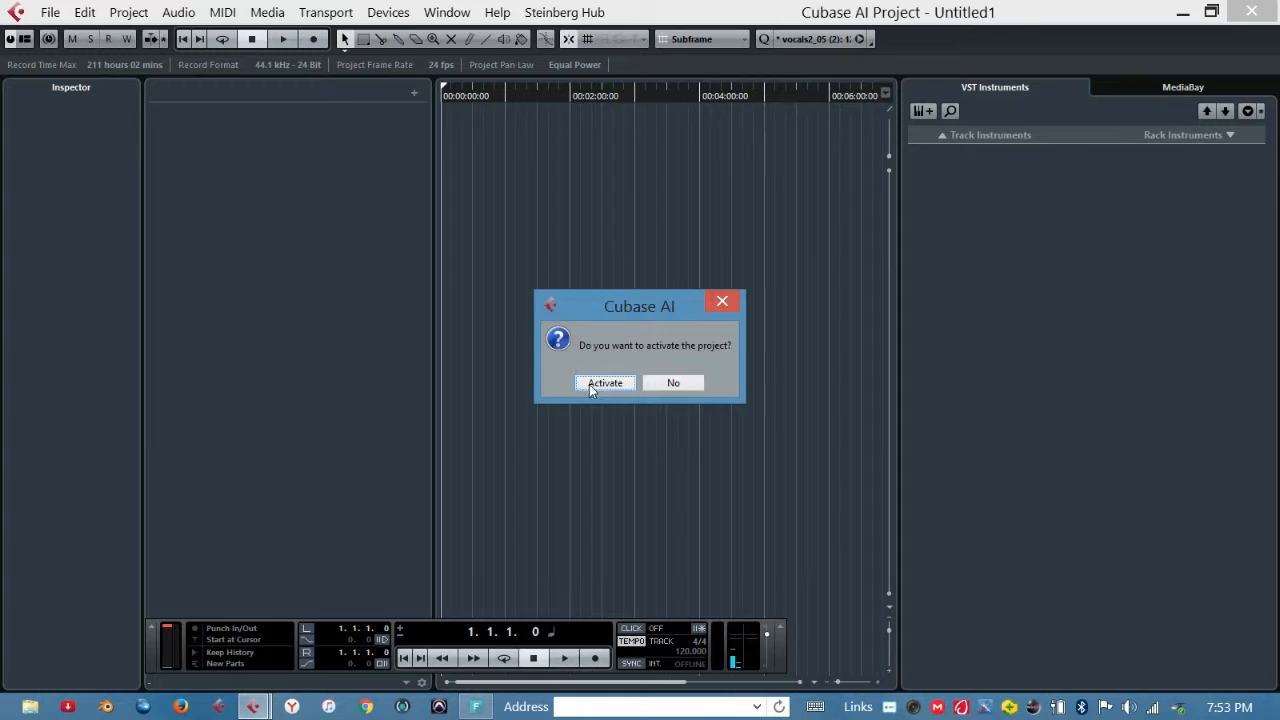
Confirm Activate to load the mujeres divinas project with its tracks
left_click(604, 383)
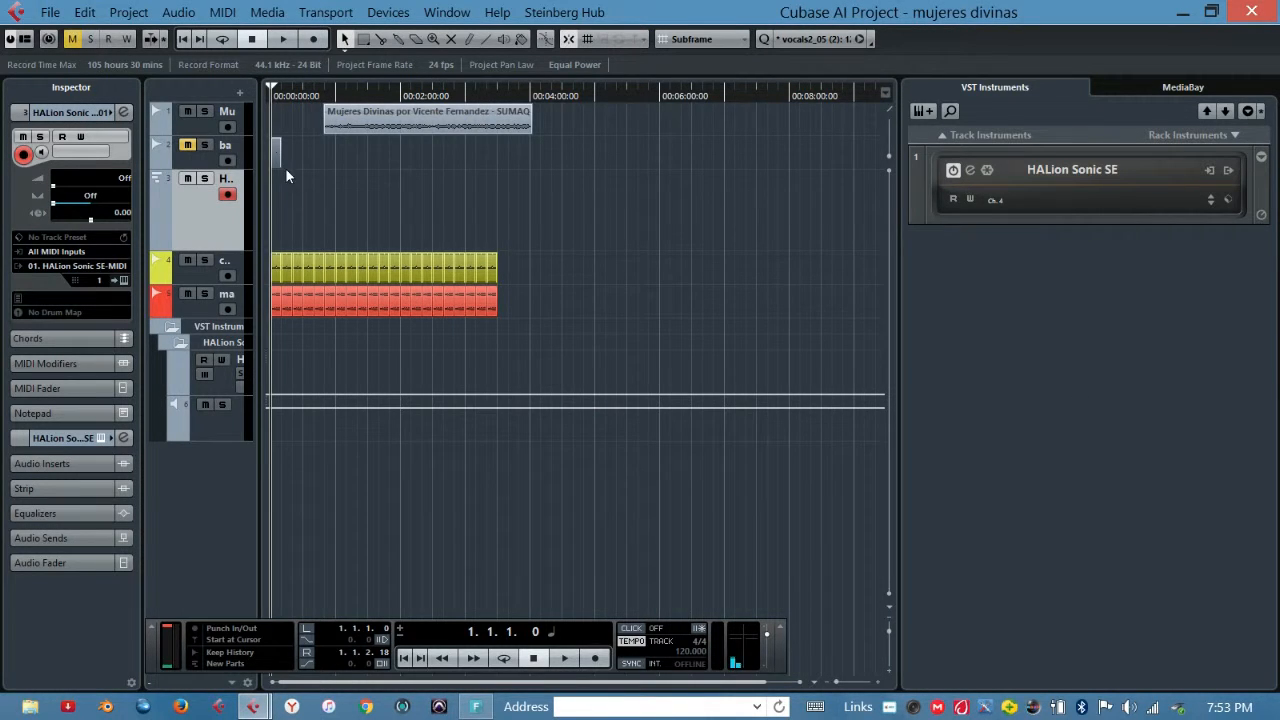
mouse_move(755, 242)
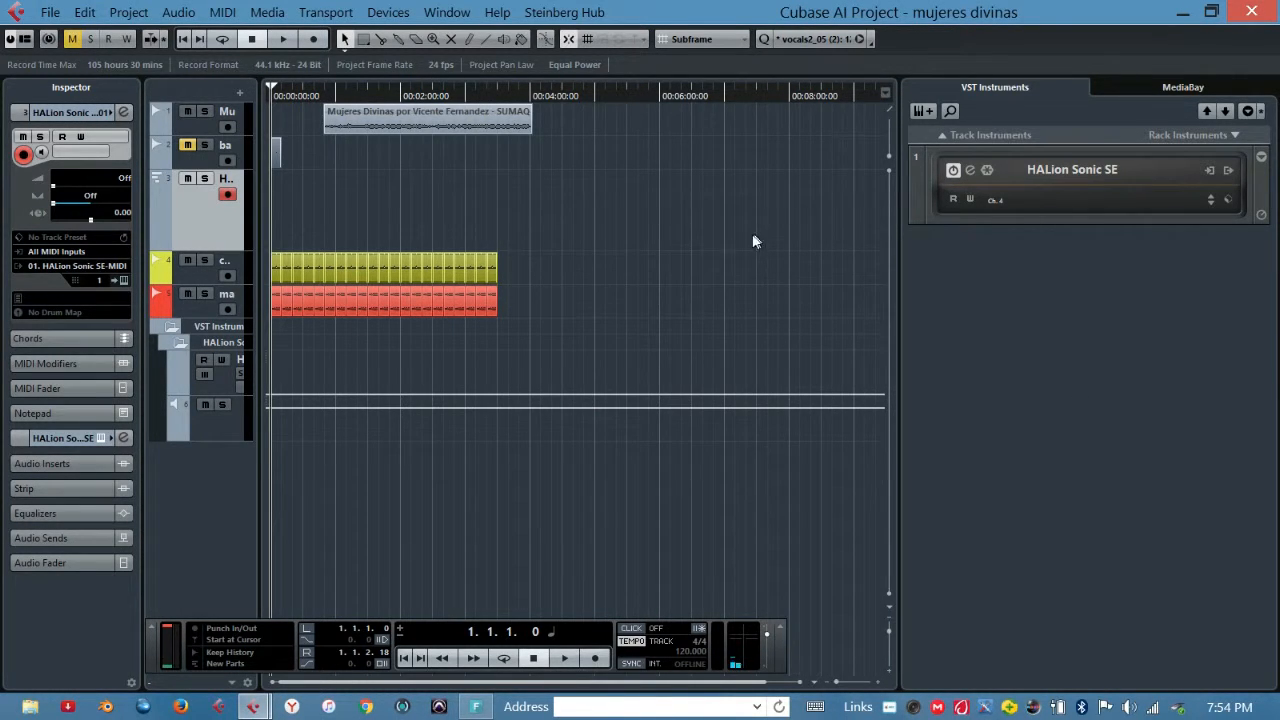
mouse_move(1005, 109)
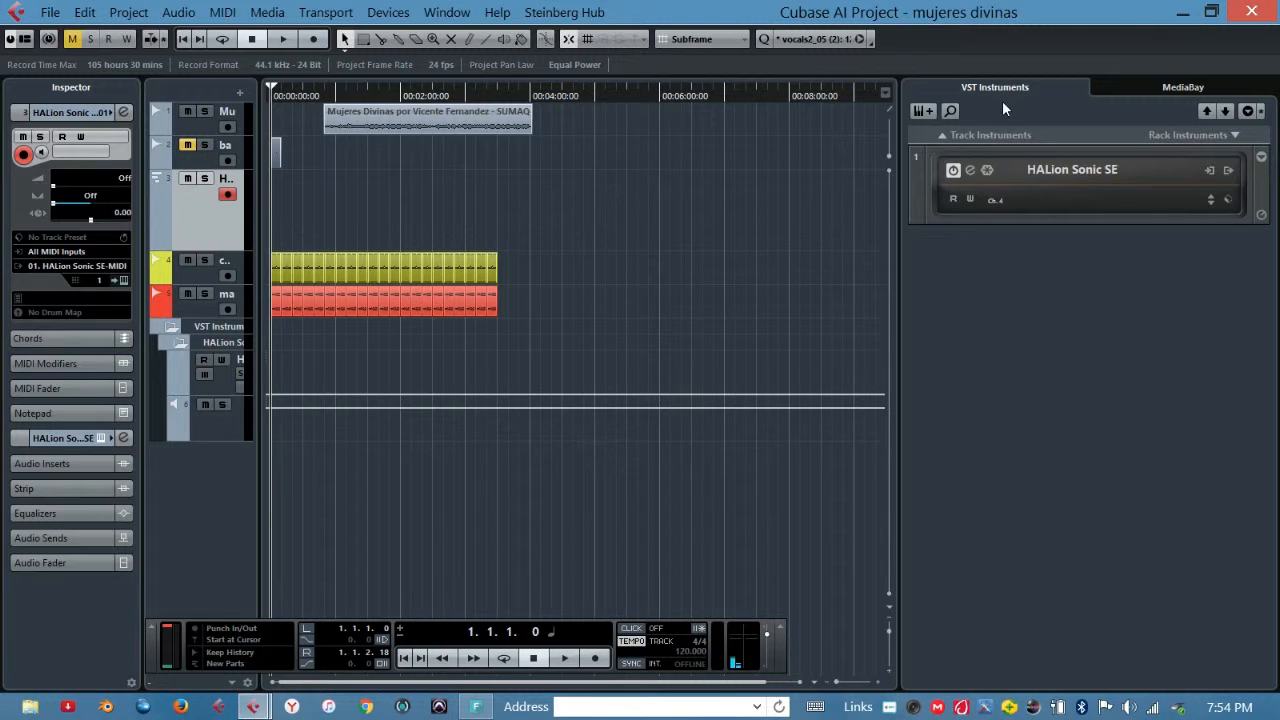